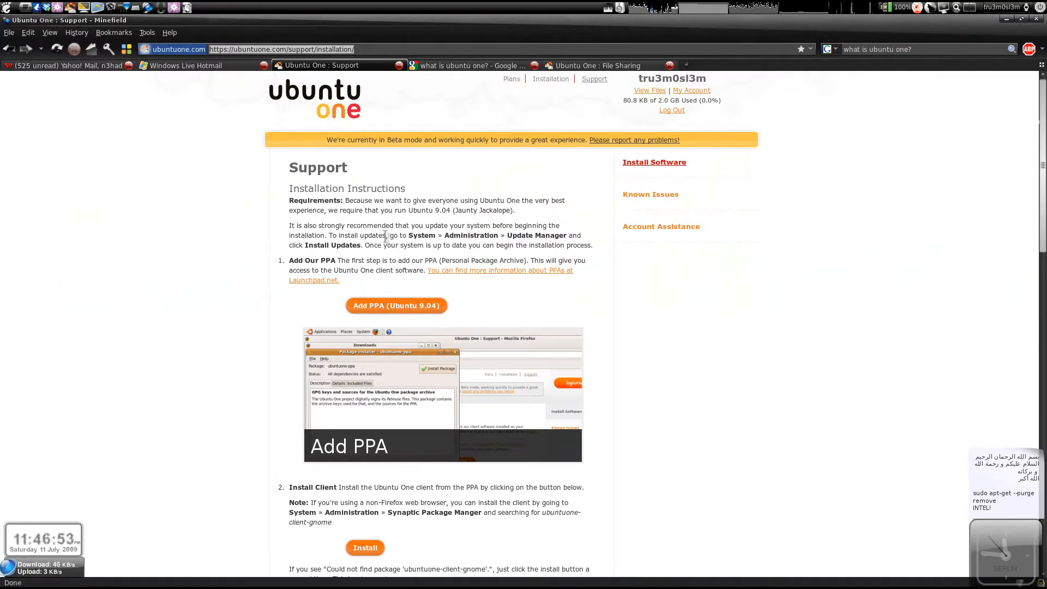
mouse_move(442, 257)
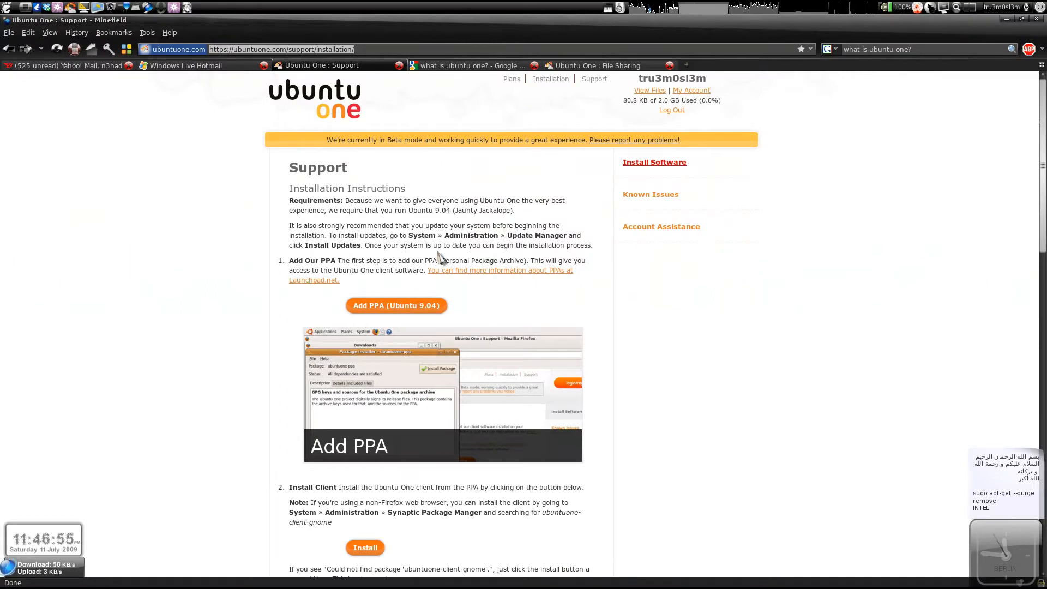
mouse_move(261, 207)
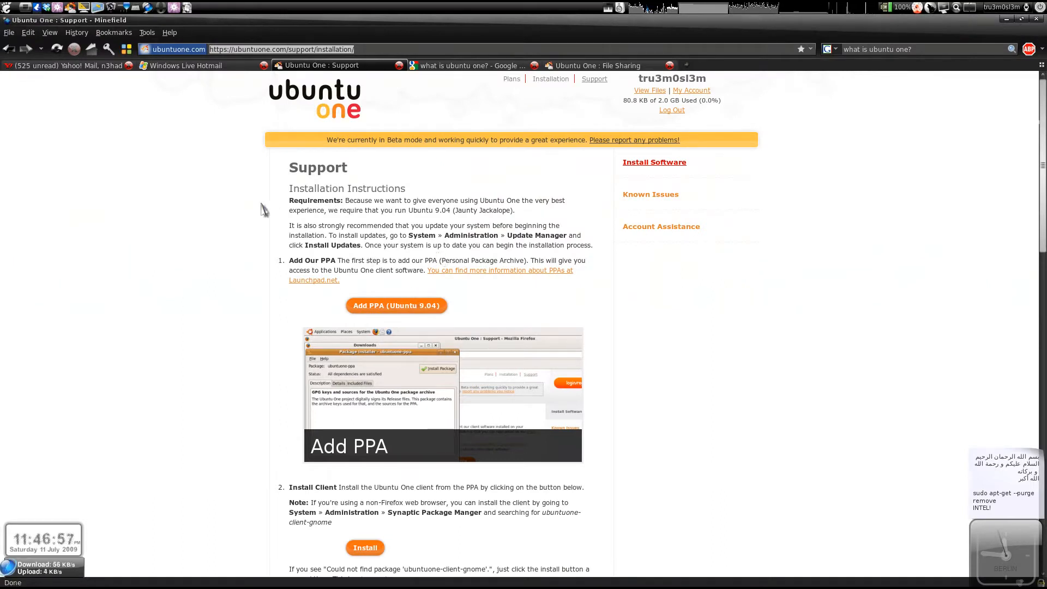
mouse_move(186, 154)
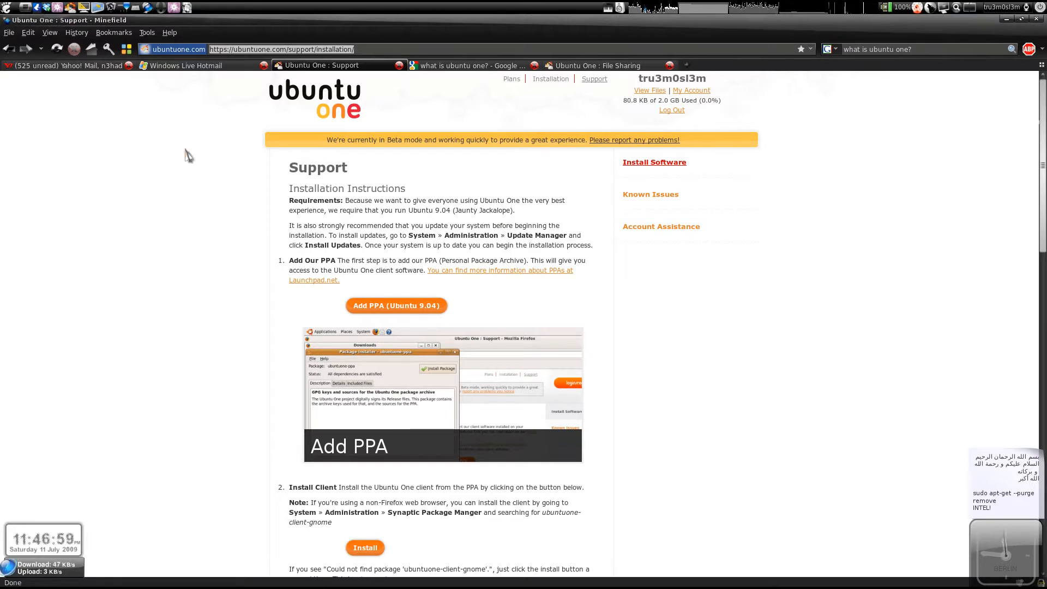
mouse_move(256, 220)
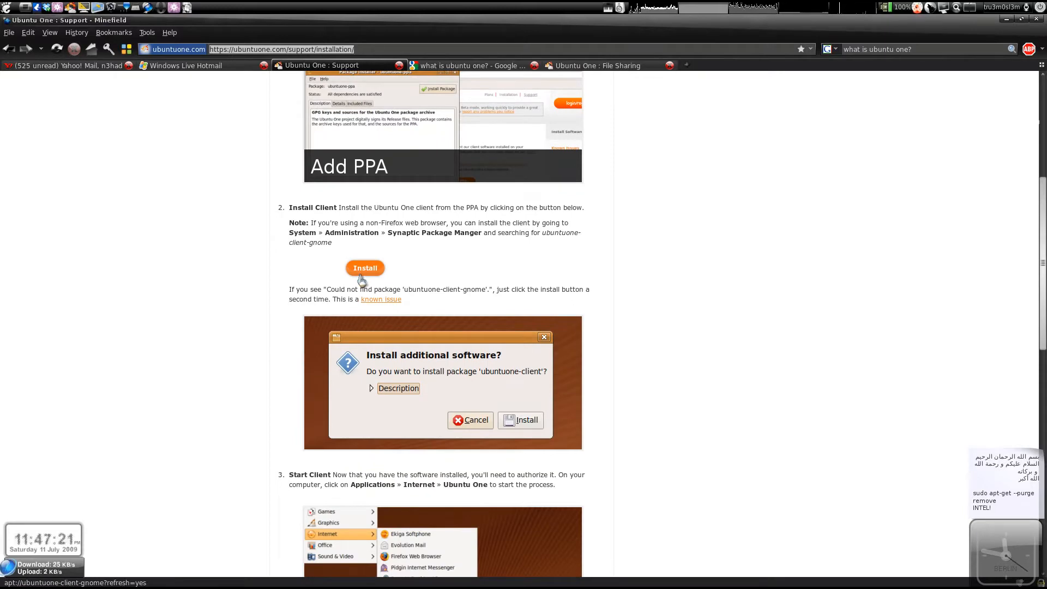
View My Files on the web, then return to Support and open the local Ubuntu One folder
scroll(down, 3)
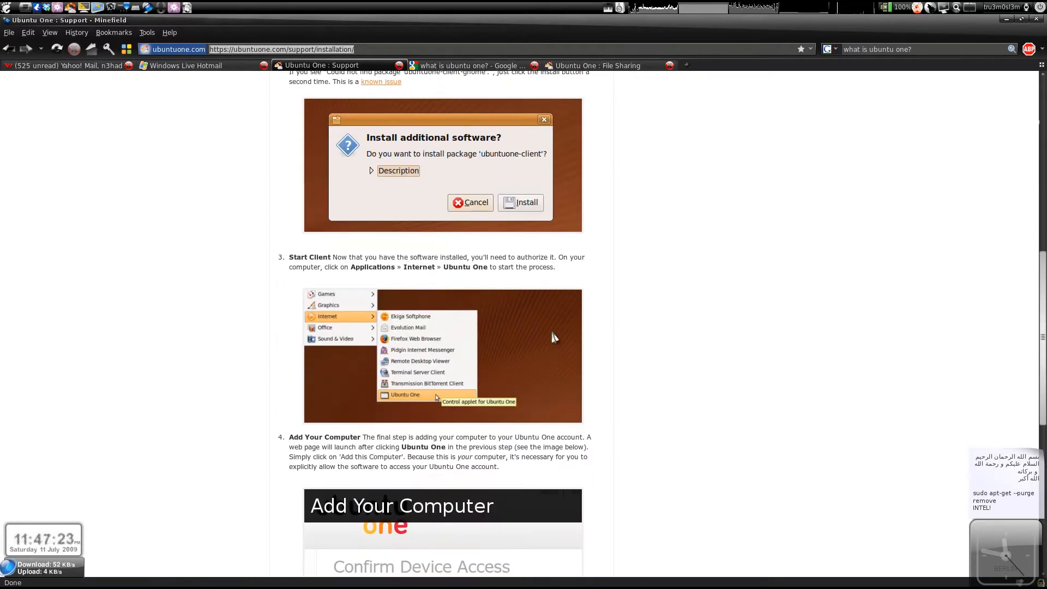
scroll(down, 3)
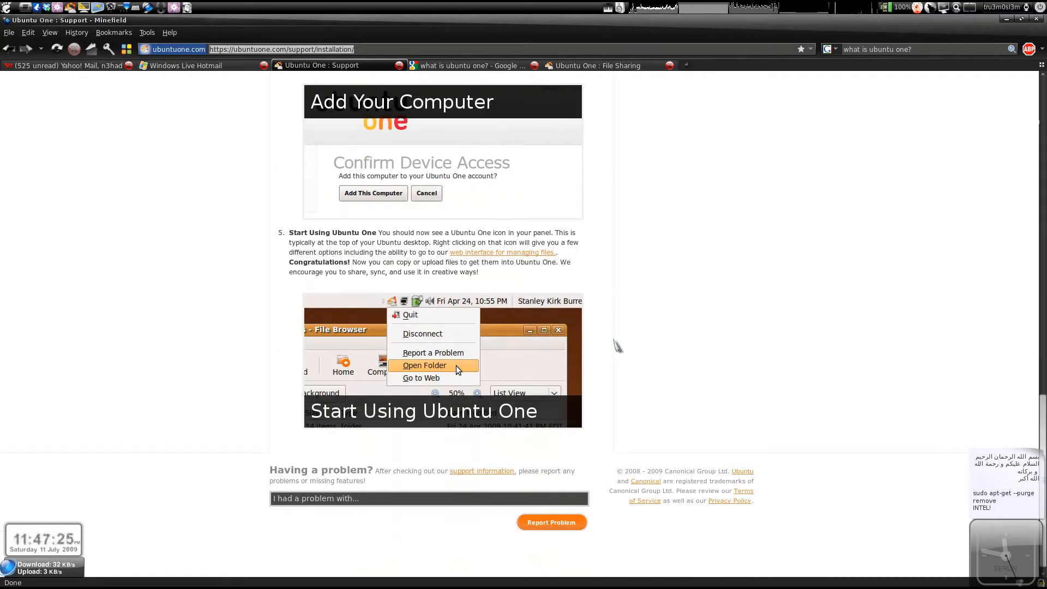
mouse_move(219, 156)
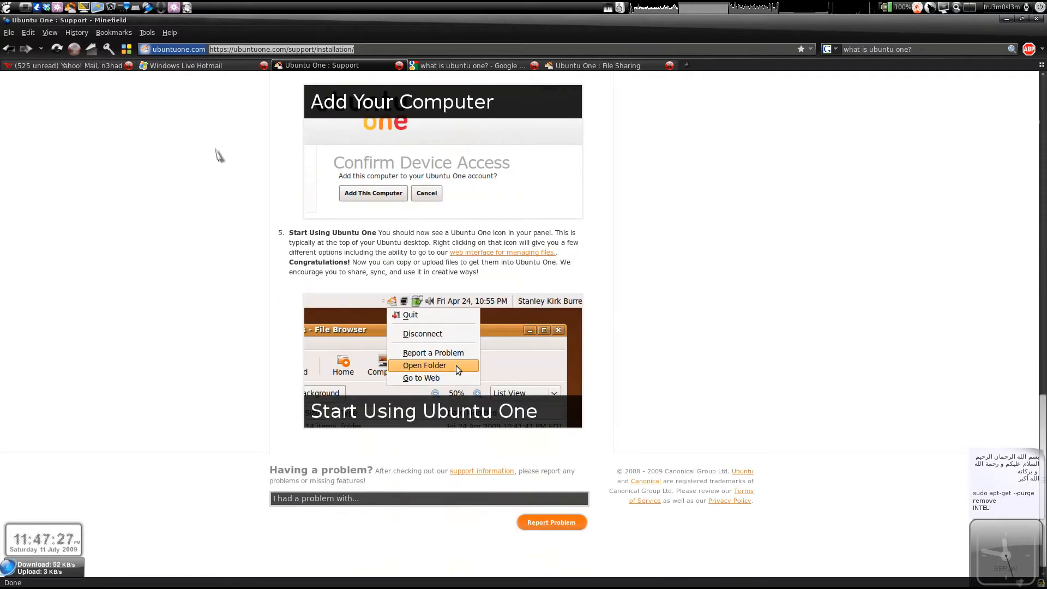
click(598, 65)
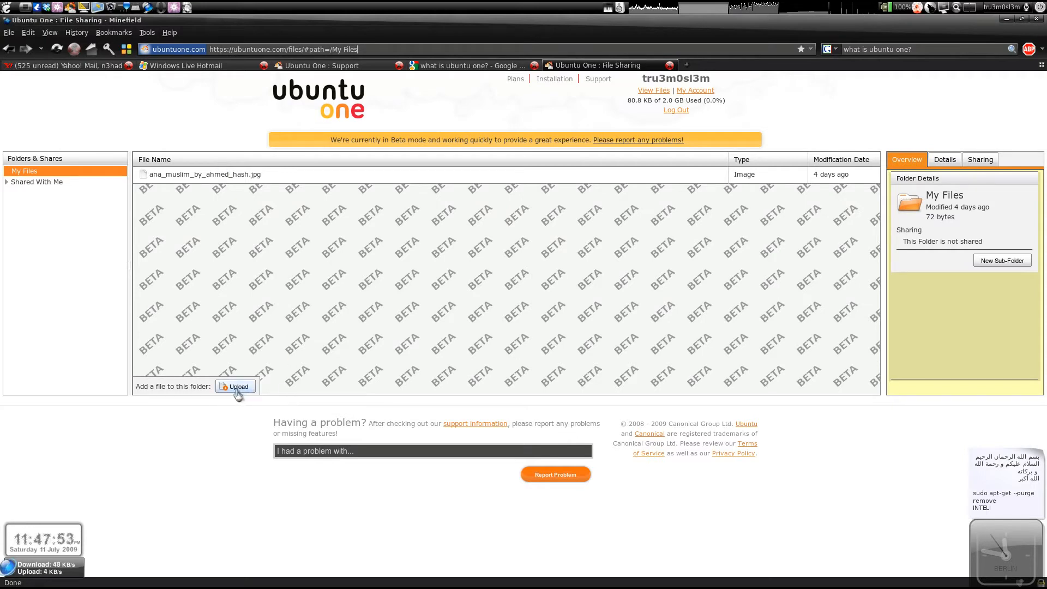
mouse_move(292, 225)
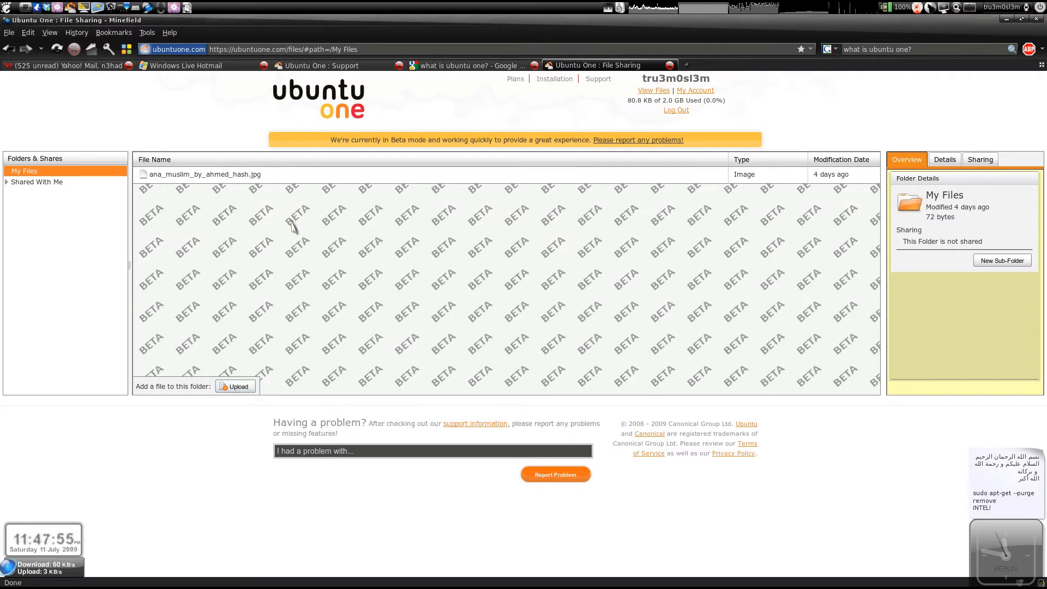
mouse_move(959, 178)
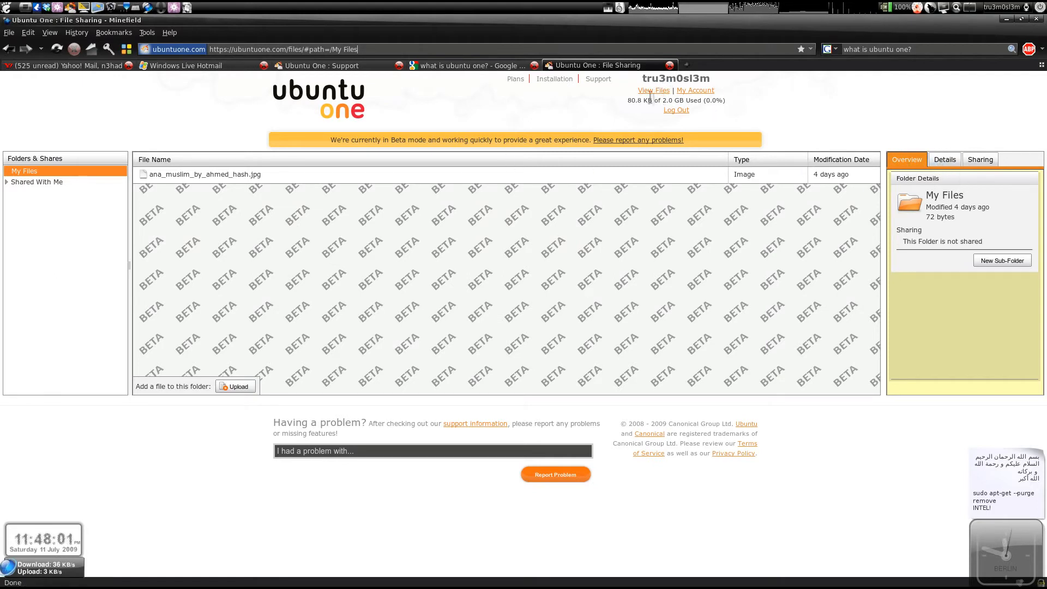
mouse_move(478, 67)
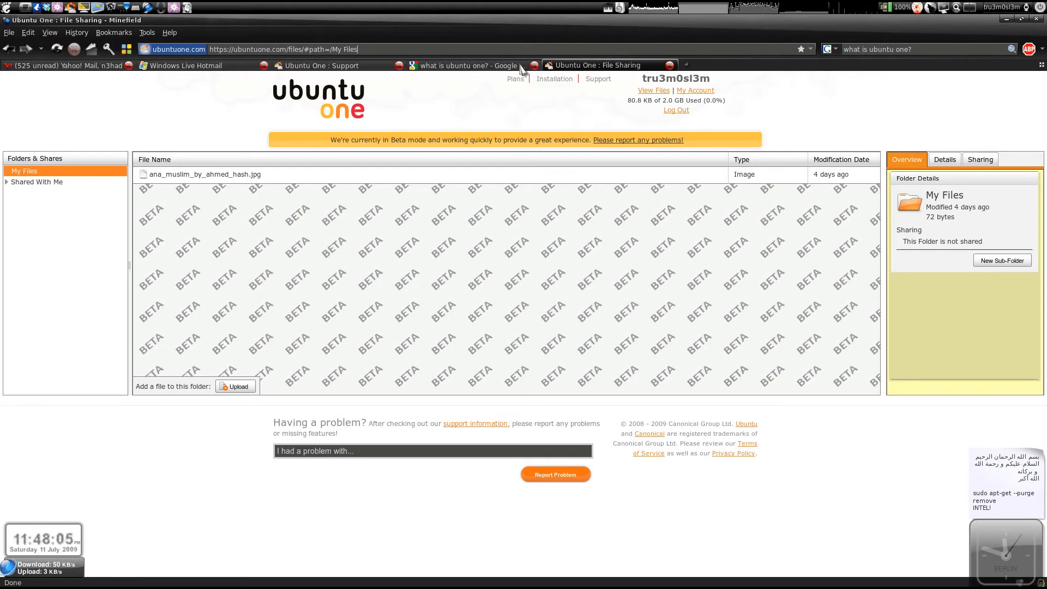
mouse_move(521, 70)
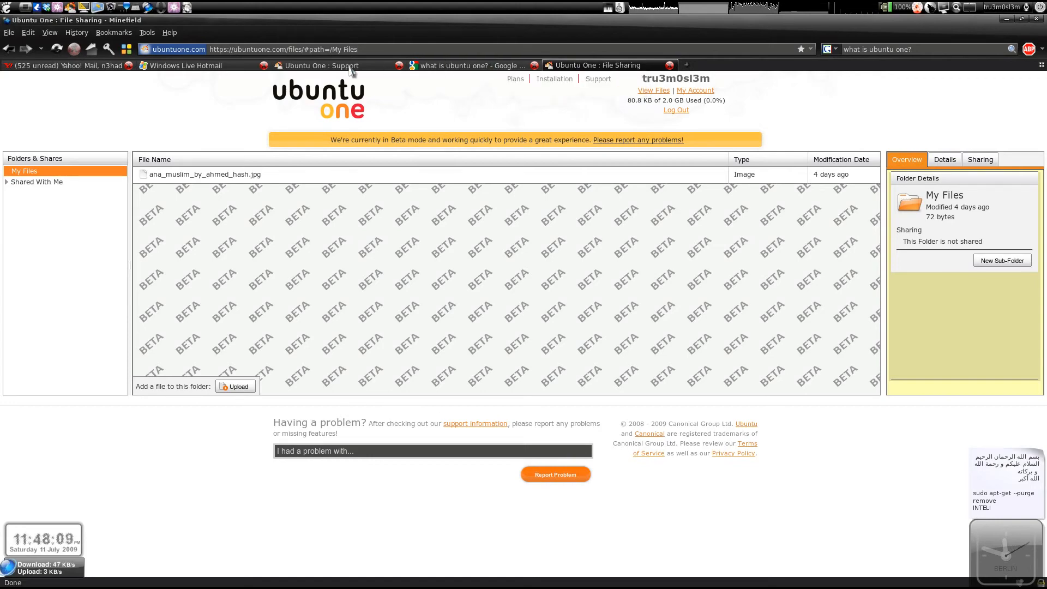
click(318, 65)
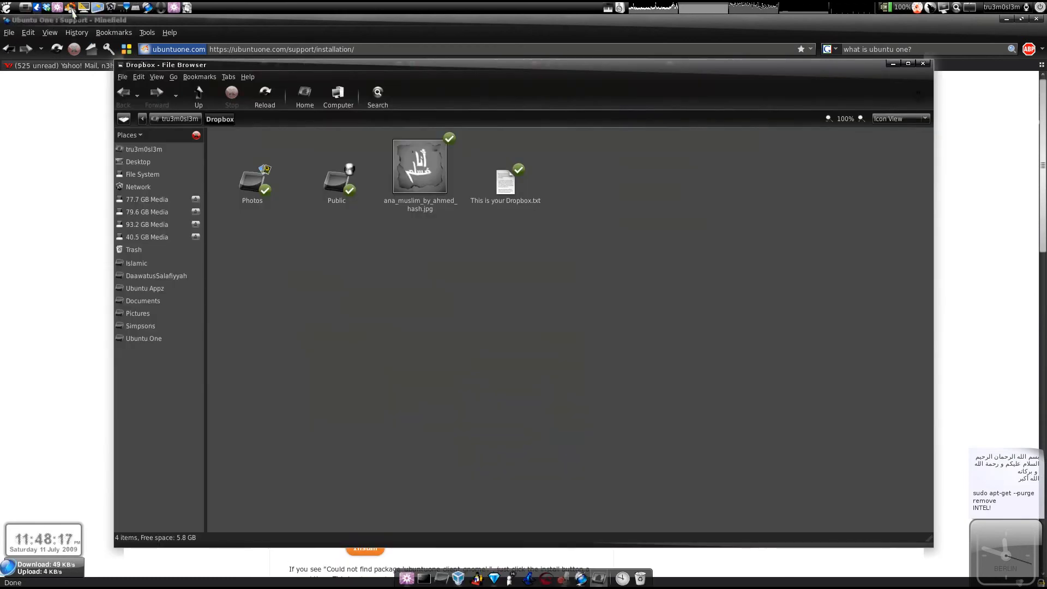
click(143, 338)
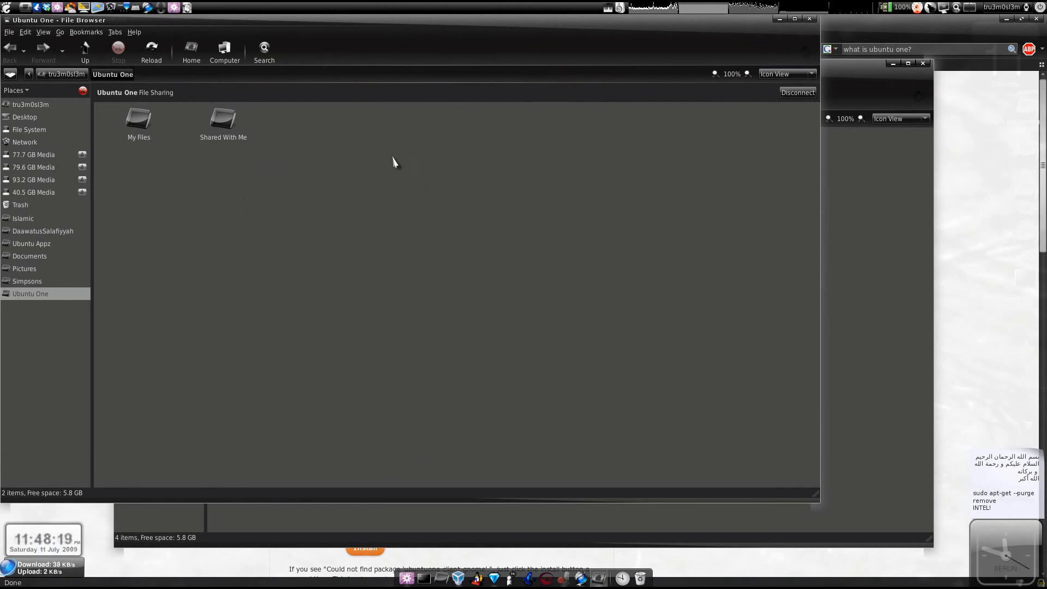